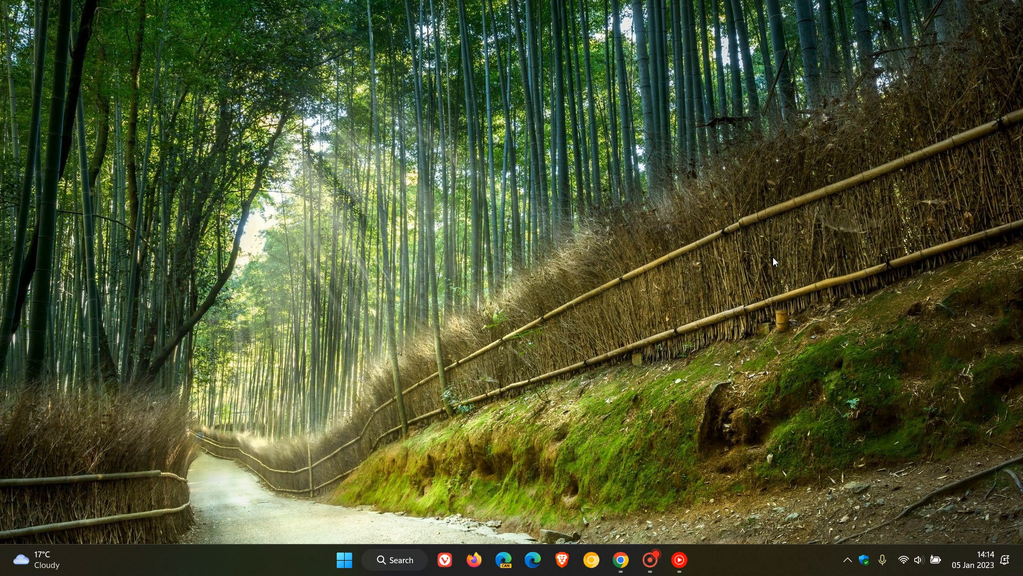
pyautogui.moveTo(680, 298)
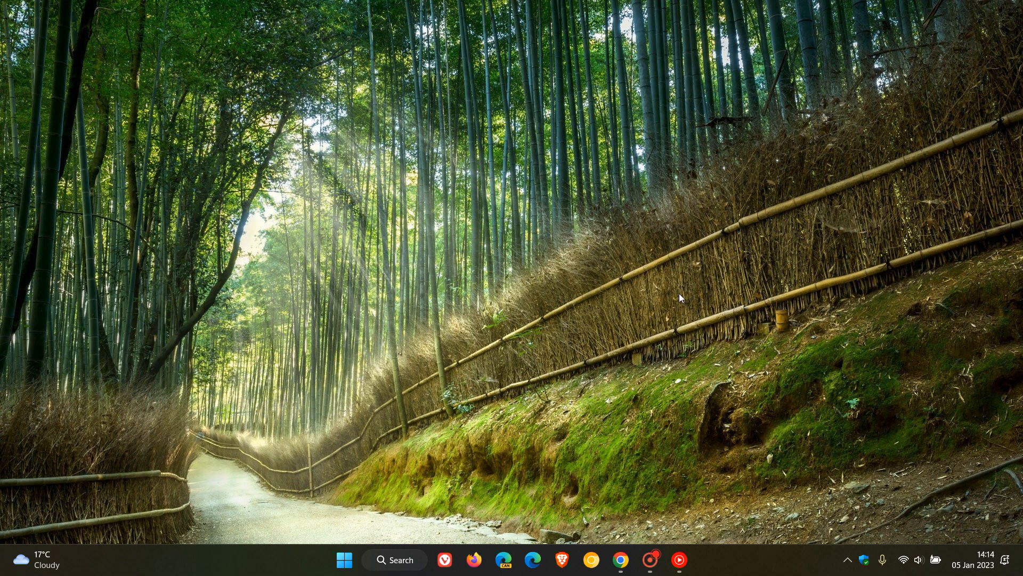
pyautogui.moveTo(621, 532)
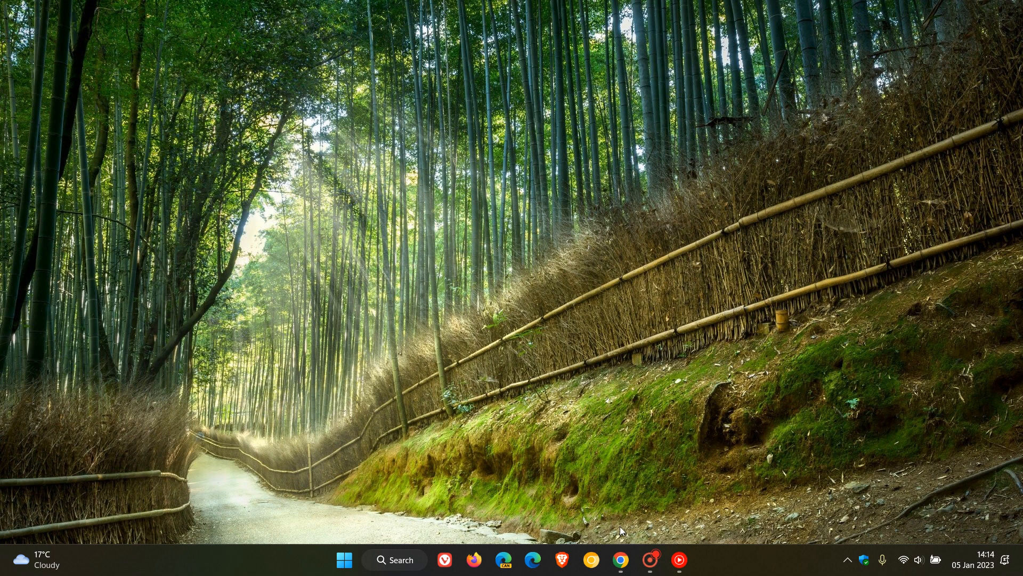
# - Show the Text file article, drag-select the line beginning 'denoted', then clear the selection
pyautogui.click(620, 571)
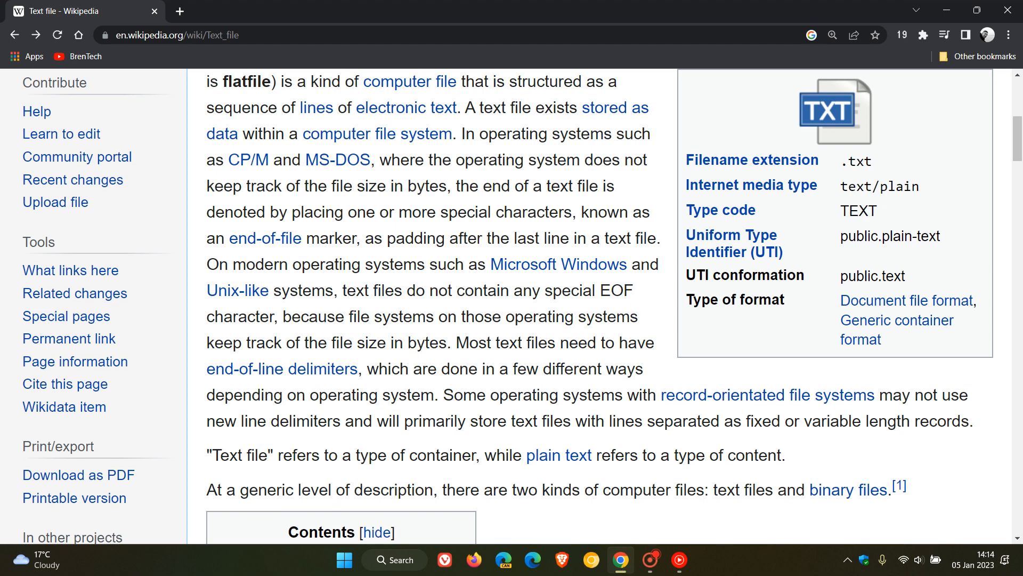
pyautogui.moveTo(206, 211); pyautogui.dragTo(366, 211)
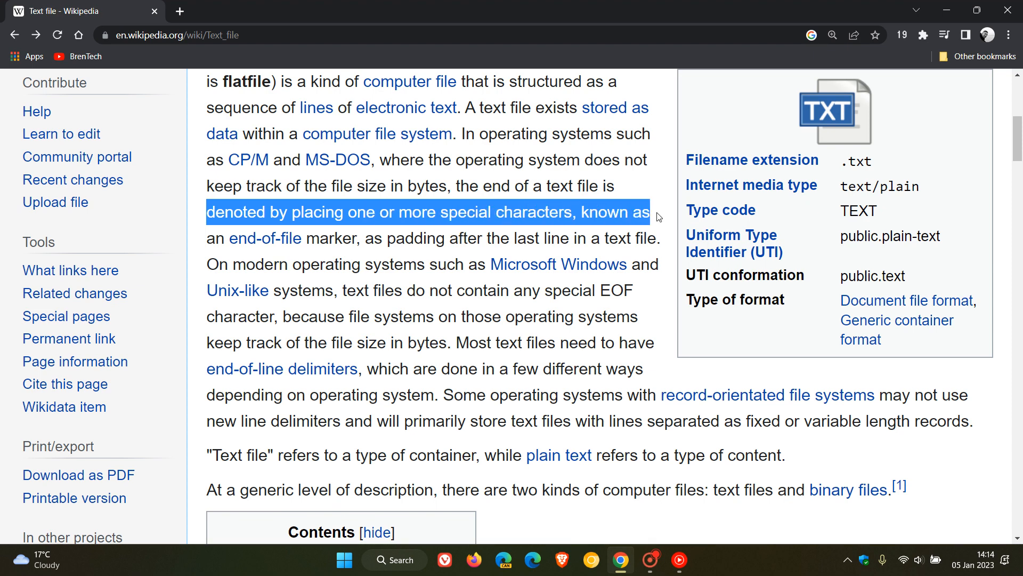
pyautogui.click(657, 183)
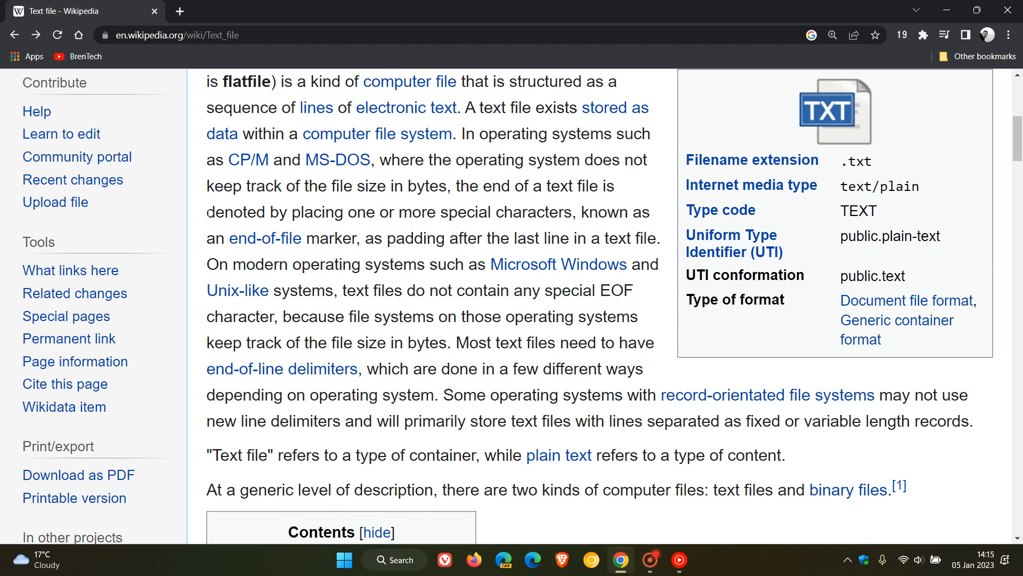
# - Drag-select the 'denoted … known as' line once more and deselect it again
pyautogui.moveTo(206, 211); pyautogui.dragTo(650, 211)
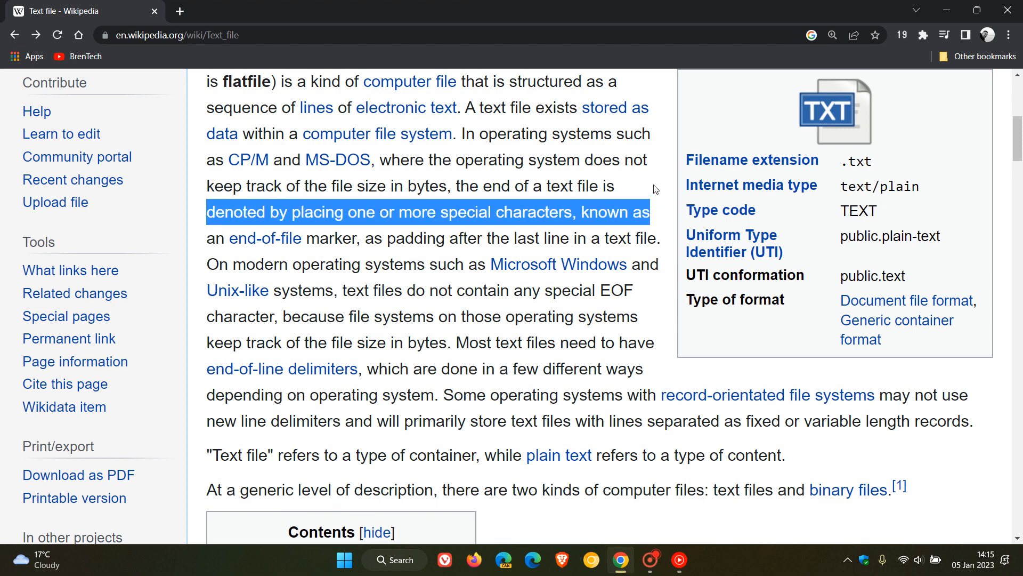
pyautogui.click(659, 183)
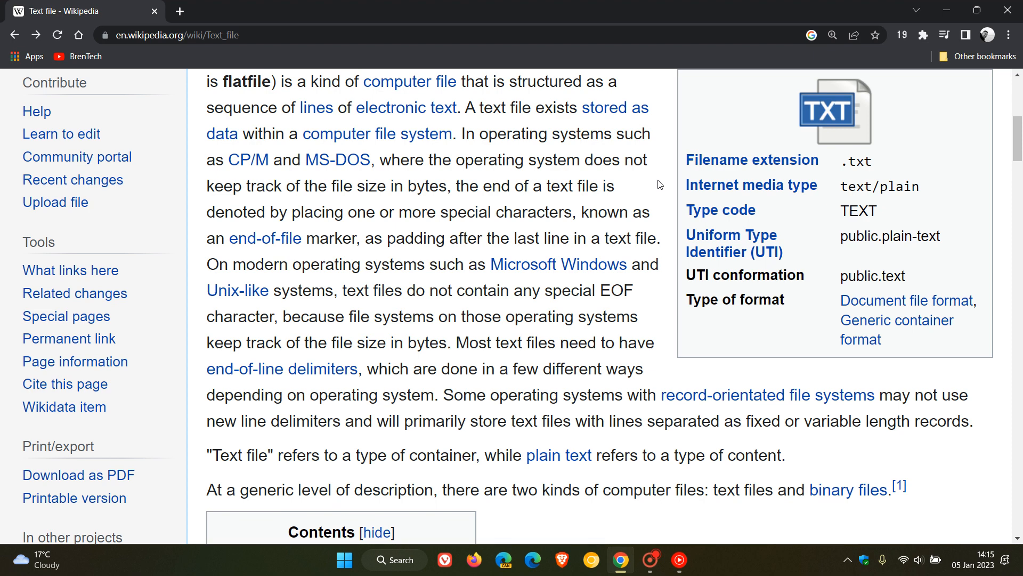
pyautogui.moveTo(205, 216)
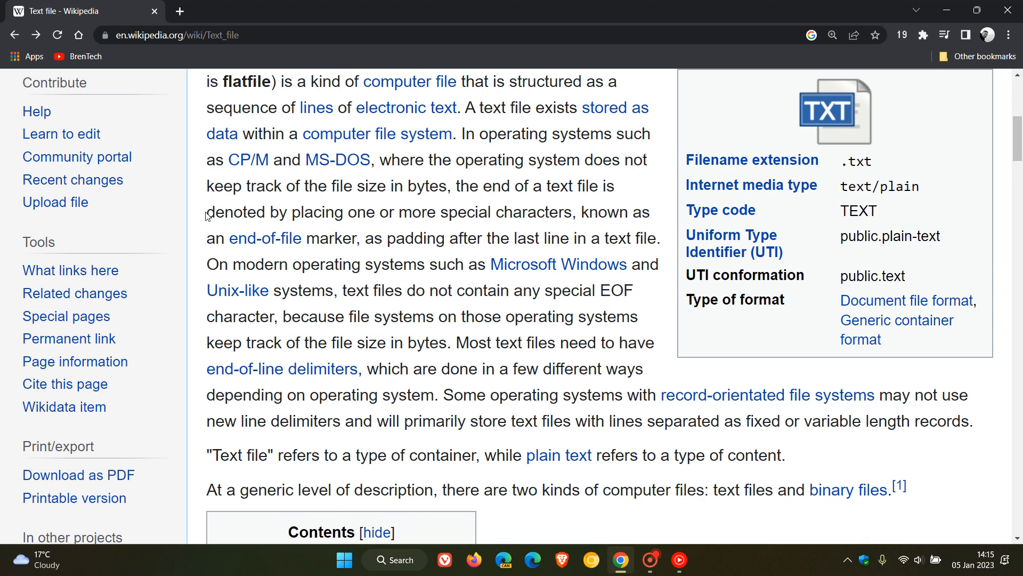
# - Double-click 'denoted' and extend the word selection through 'by placing one or more'
pyautogui.moveTo(204, 211); pyautogui.dragTo(649, 212)
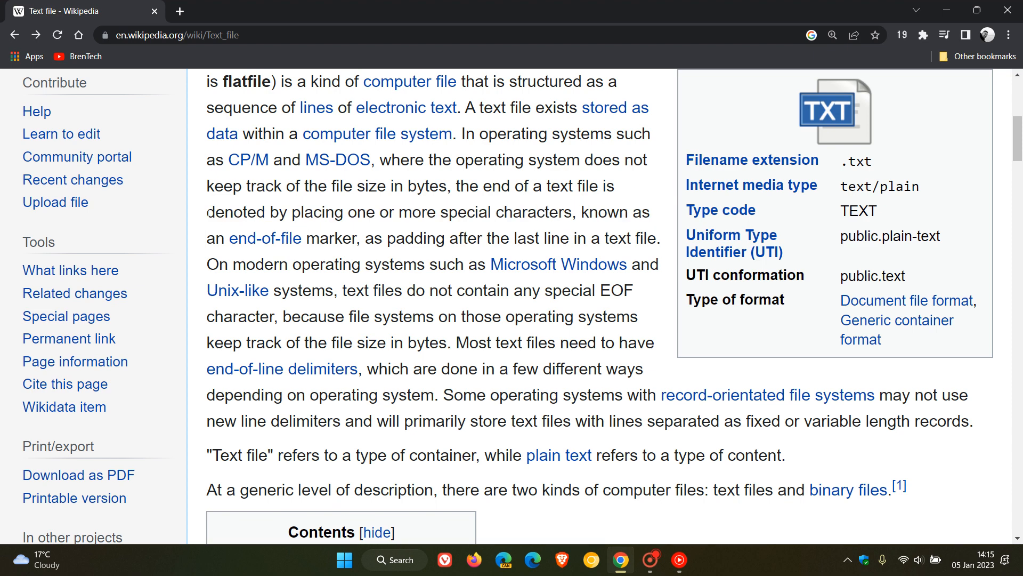
pyautogui.doubleClick(236, 212)
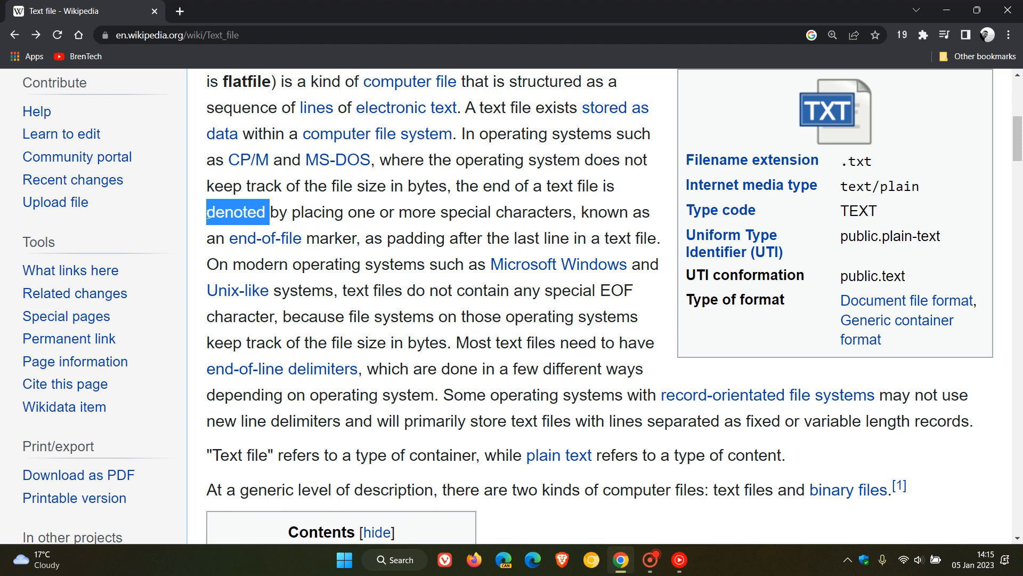
pyautogui.moveTo(206, 211); pyautogui.dragTo(342, 211)
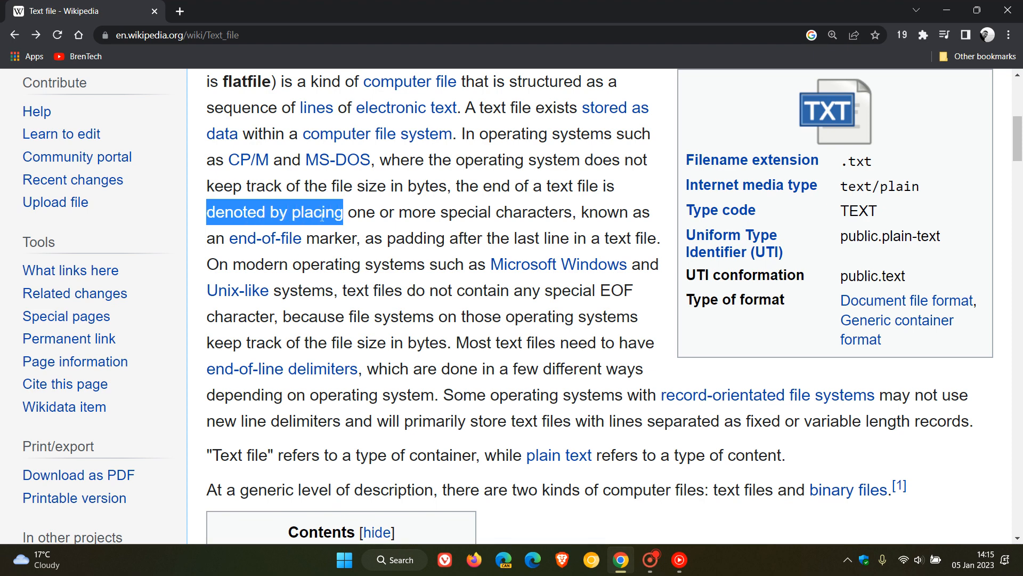
pyautogui.moveTo(341, 212); pyautogui.dragTo(427, 212)
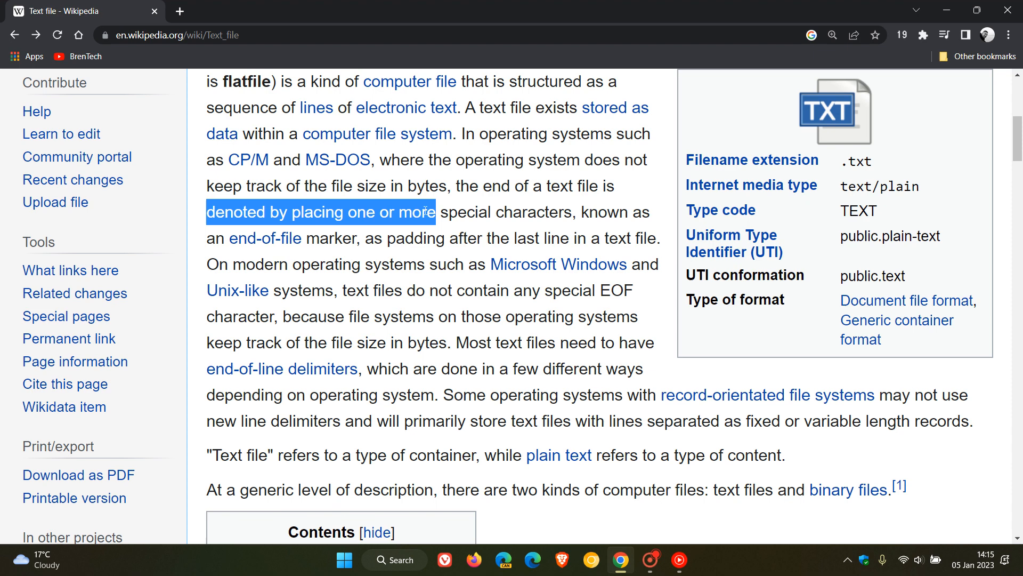
# - Continue the word-by-word selection so it ends at 'special characters'
pyautogui.moveTo(423, 211); pyautogui.dragTo(571, 211)
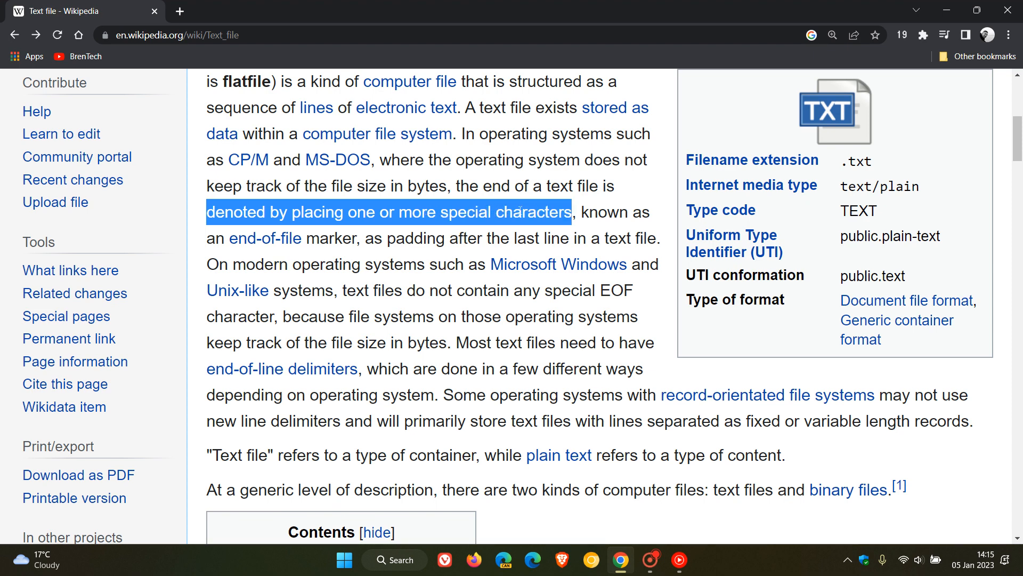
pyautogui.moveTo(554, 210)
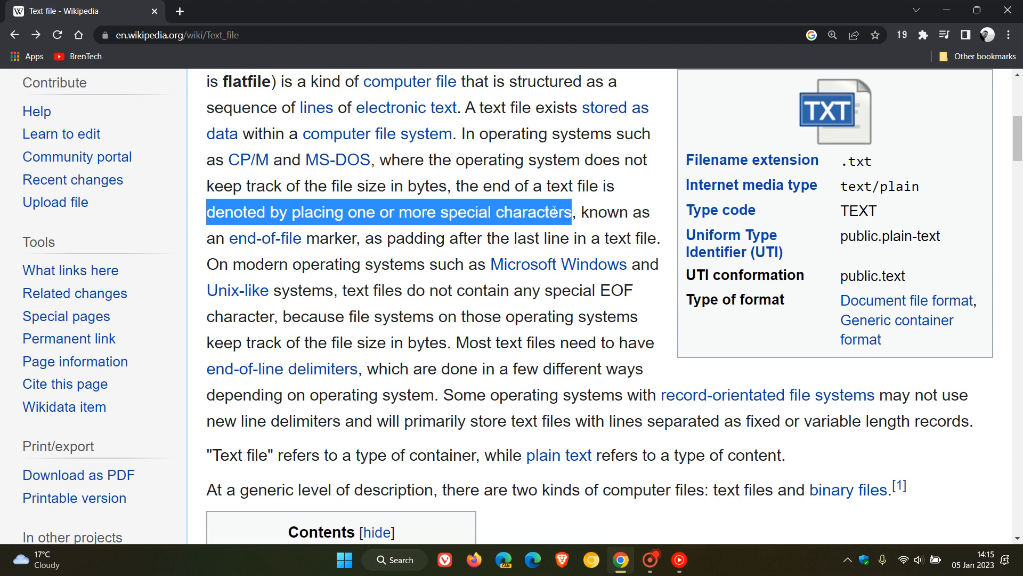
pyautogui.moveTo(562, 212); pyautogui.dragTo(630, 212)
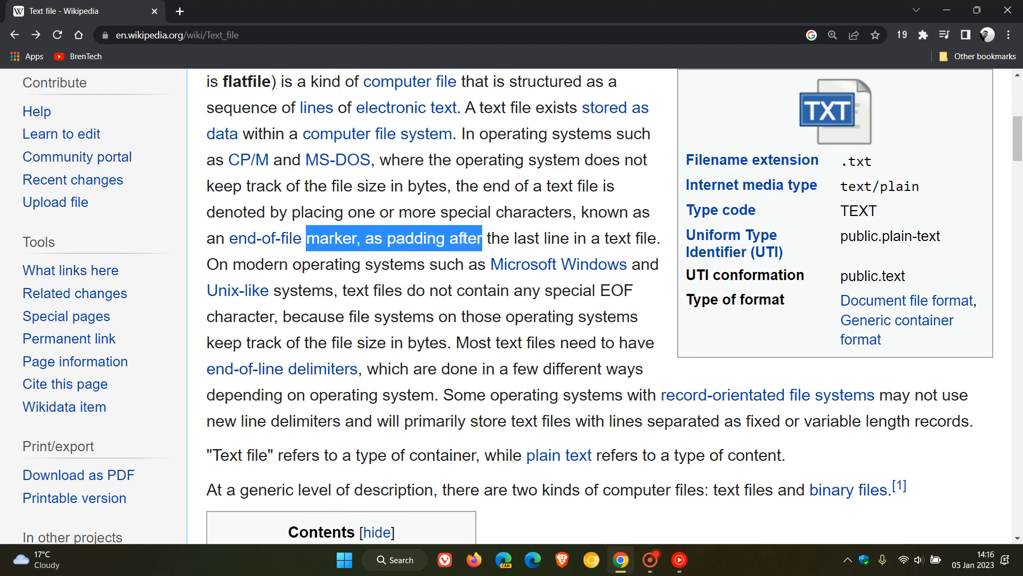
# - Extend the word selection through 'the last line in a text file.' and then deselect everything
pyautogui.moveTo(478, 238); pyautogui.dragTo(601, 238)
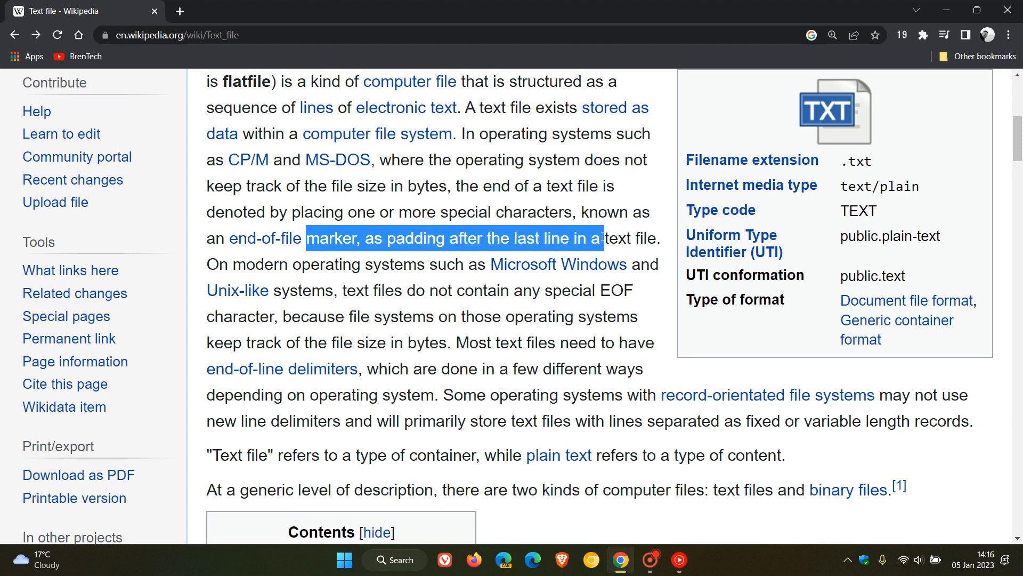
pyautogui.moveTo(597, 238); pyautogui.dragTo(655, 238)
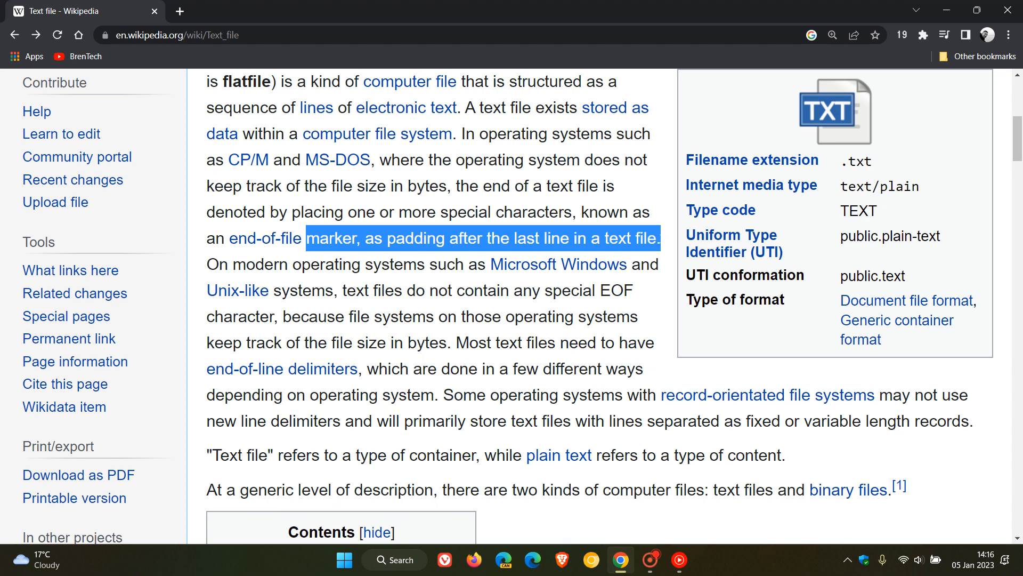
pyautogui.click(656, 170)
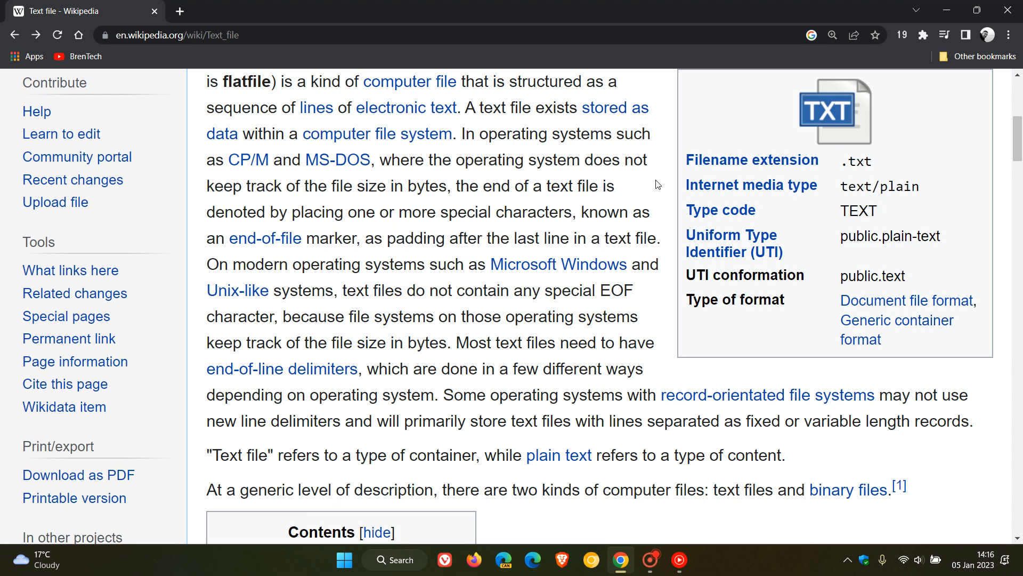
pyautogui.moveTo(665, 183)
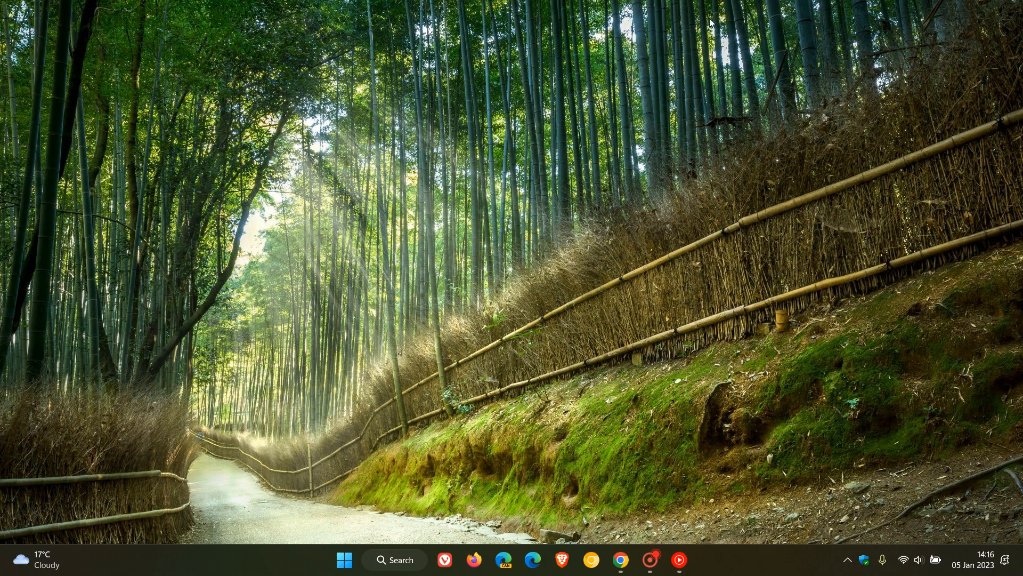
pyautogui.moveTo(669, 266)
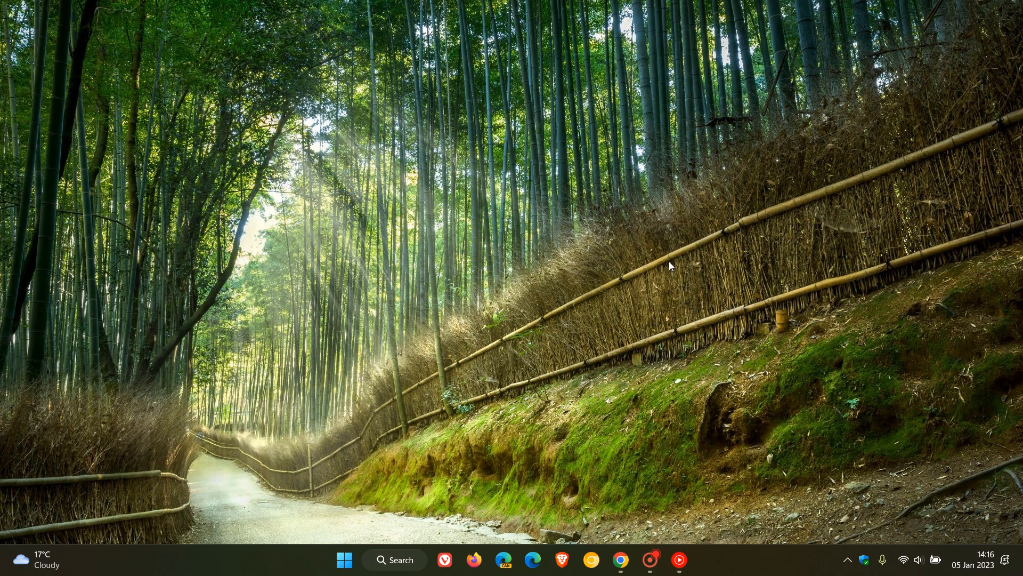